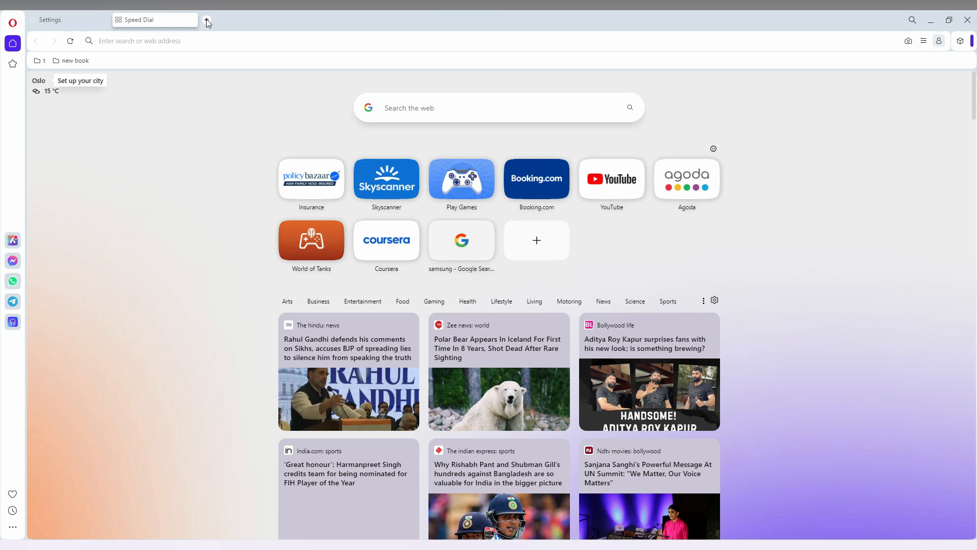
# Step: Open a second Speed Dial start page in a new tab
pyautogui.click(206, 19)
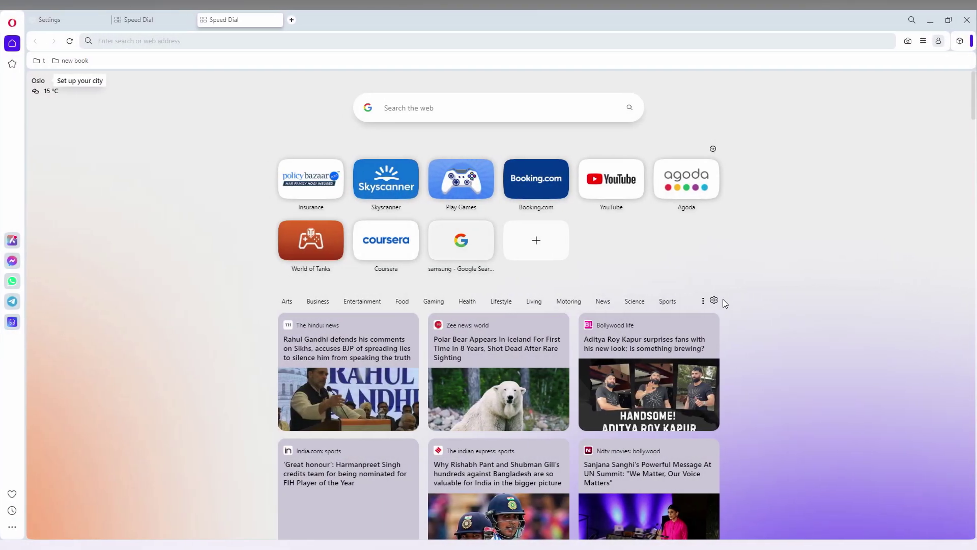
pyautogui.click(713, 300)
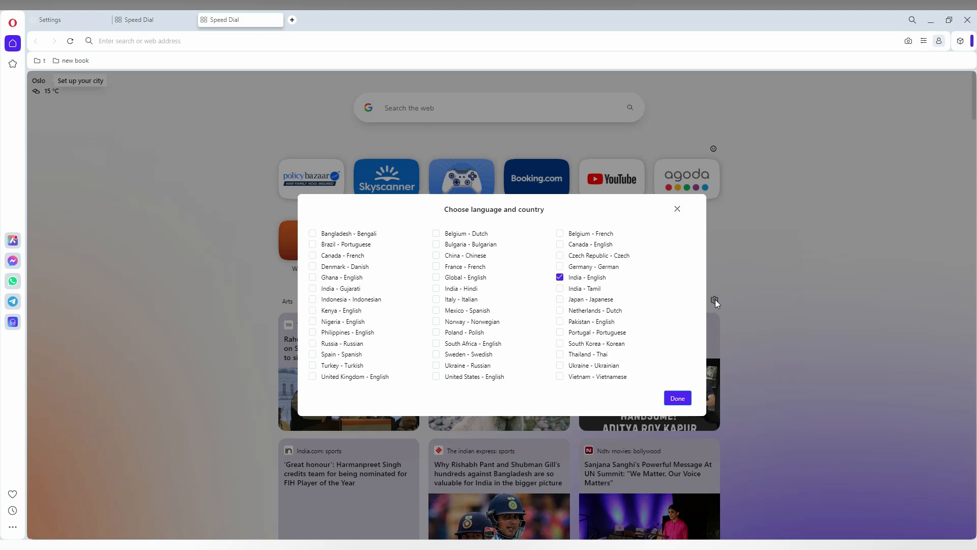
pyautogui.click(677, 397)
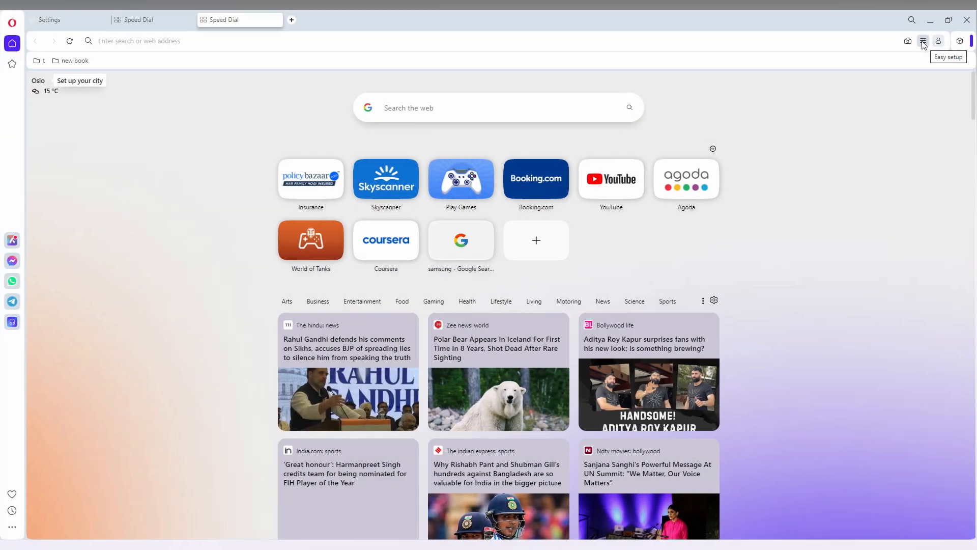
# Step: Switch off Show News in Easy setup, then open a new tab showing only tiles
pyautogui.click(924, 42)
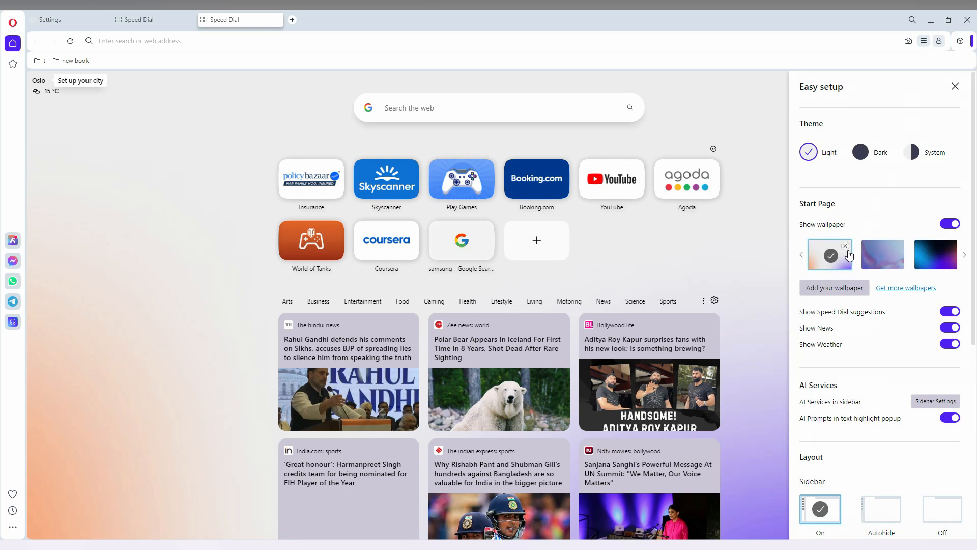
pyautogui.moveTo(809, 287)
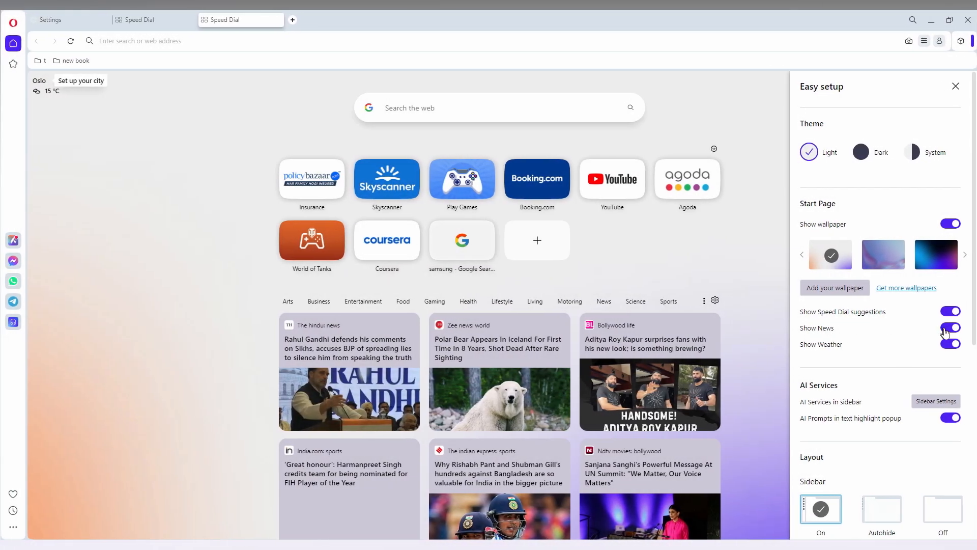
pyautogui.click(950, 328)
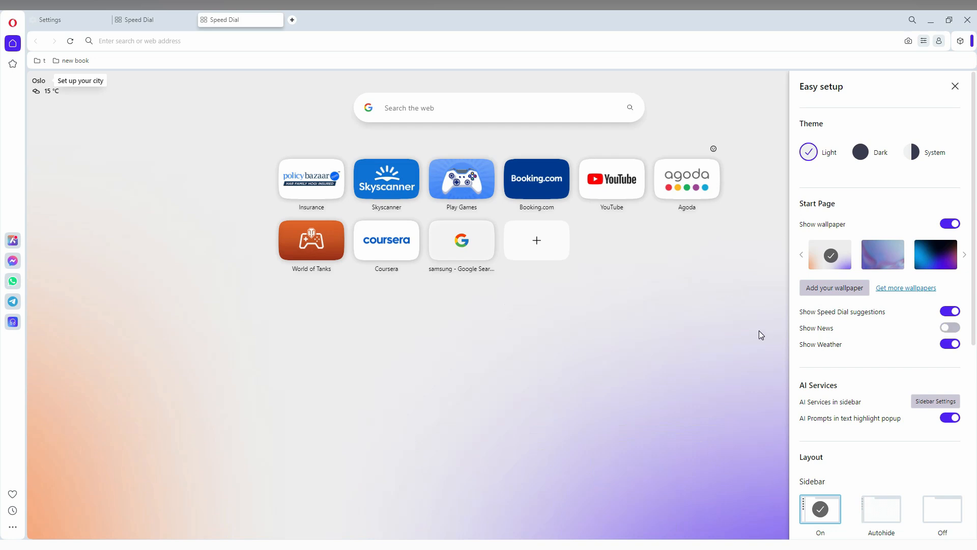
pyautogui.click(954, 86)
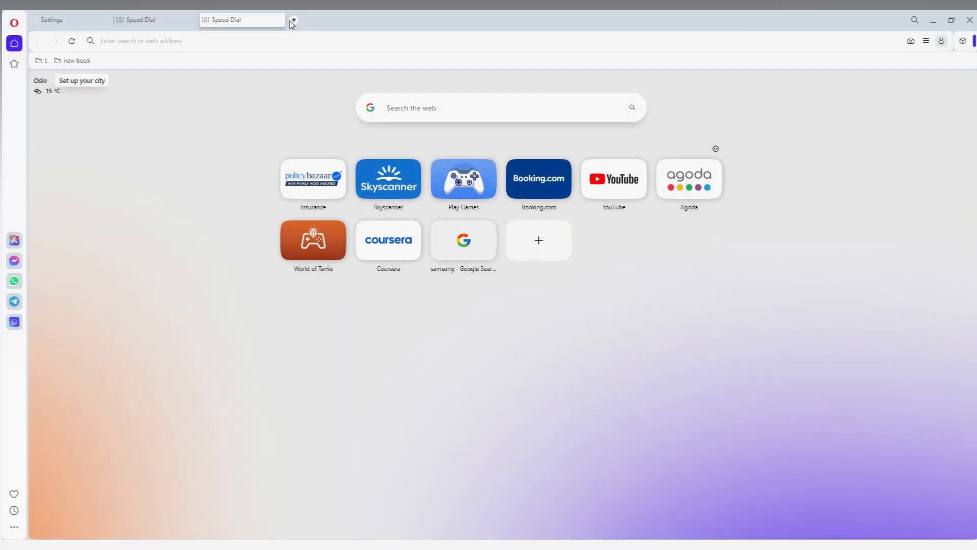
pyautogui.click(292, 20)
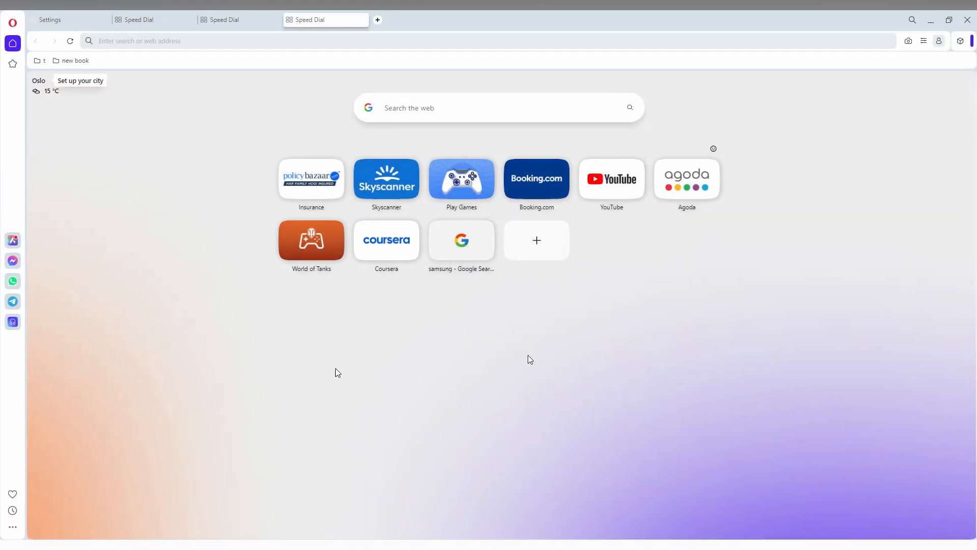
pyautogui.moveTo(666, 275)
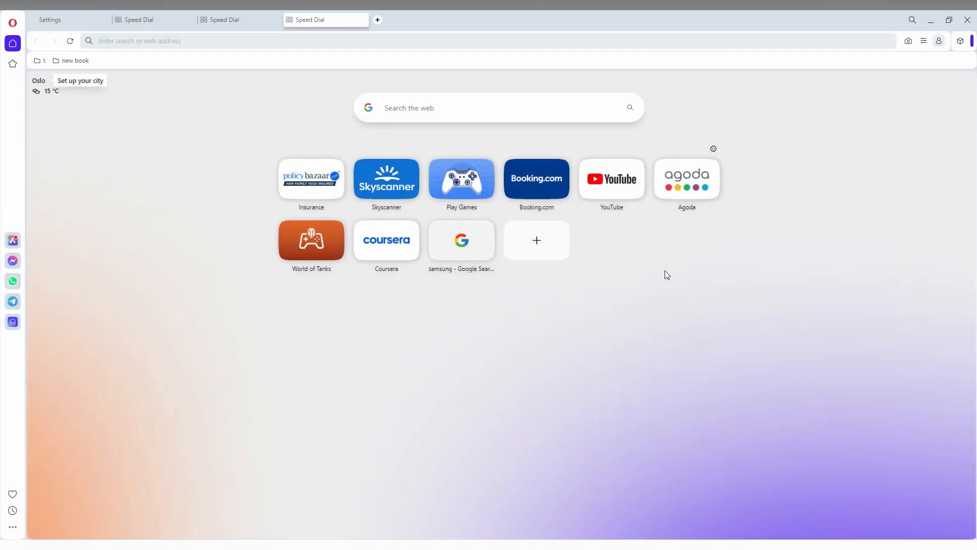